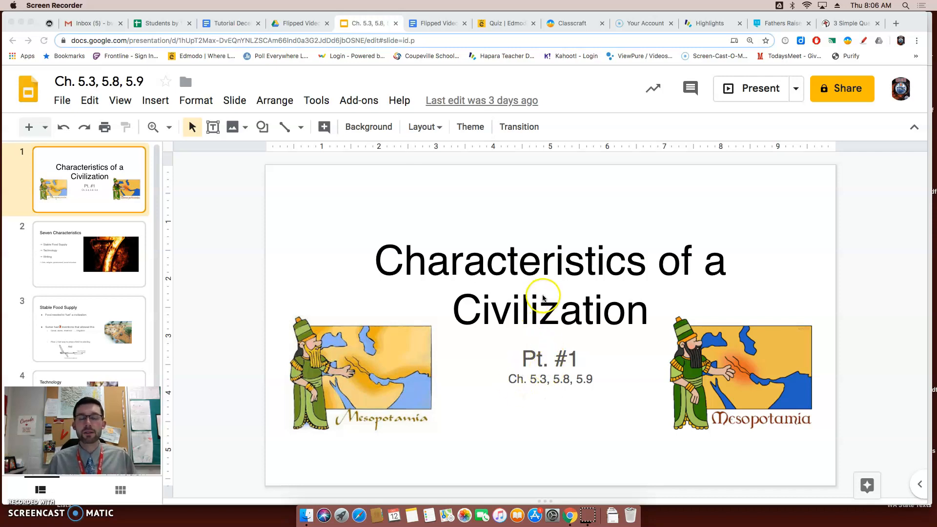
mouse_move(565, 305)
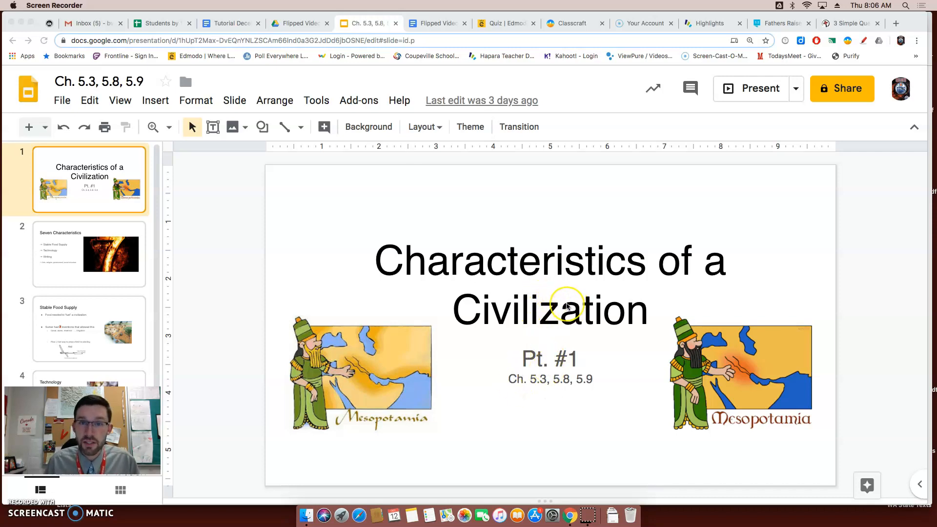
mouse_move(543, 343)
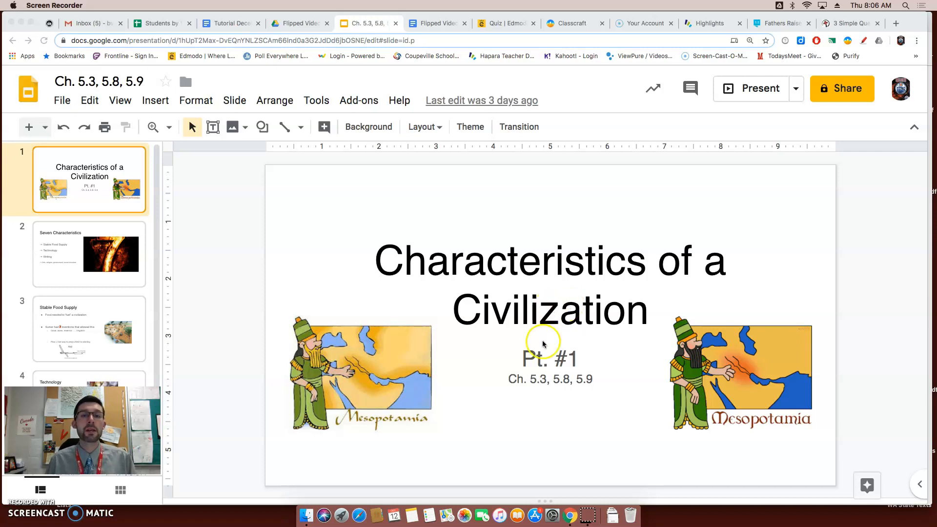
mouse_move(534, 371)
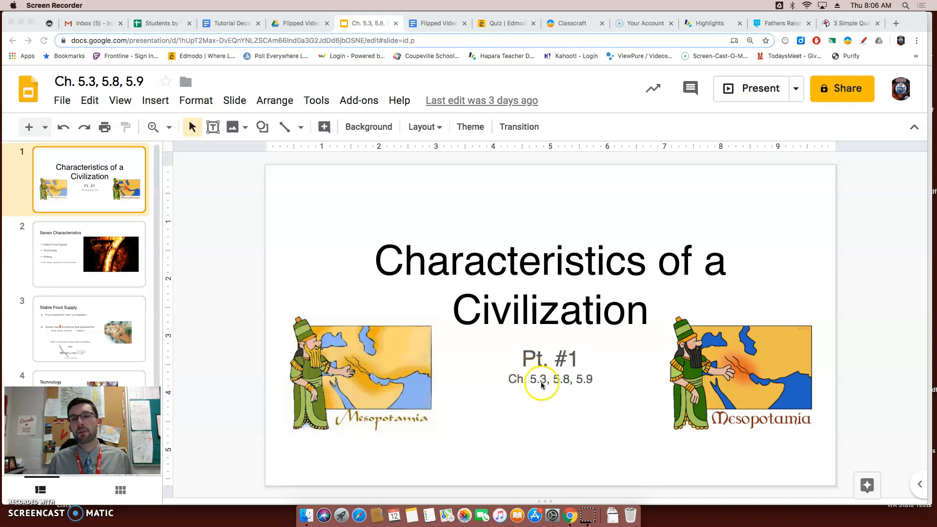
mouse_move(494, 399)
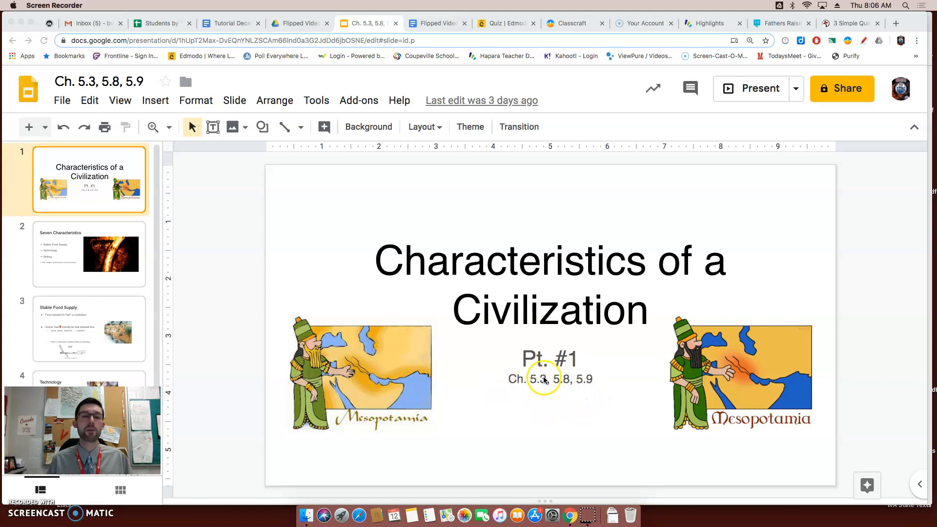
mouse_move(583, 383)
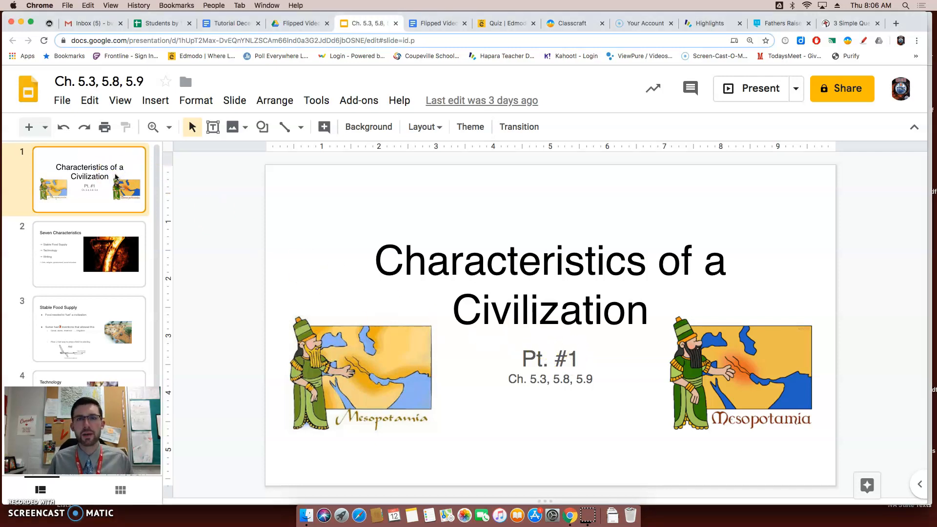
Show slide 2, the Seven Characteristics list including arts, religion, government and social structure.
left_click(90, 254)
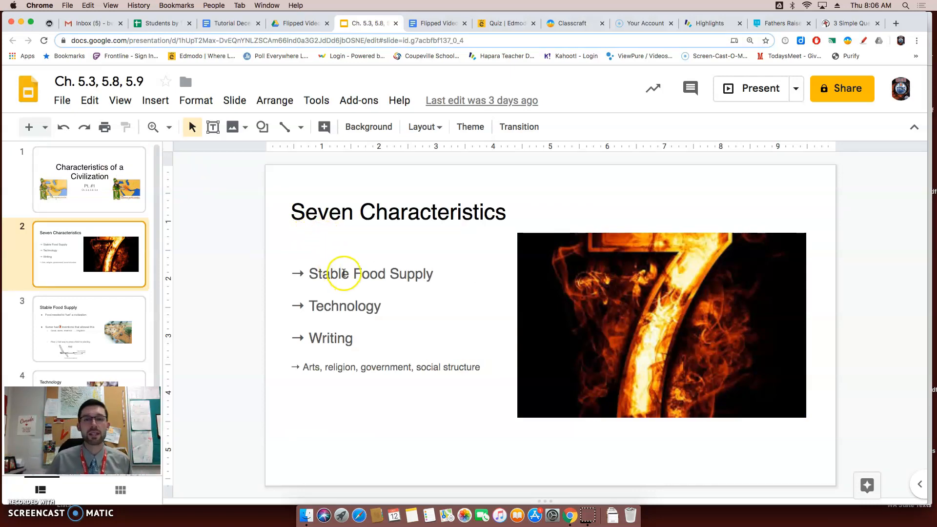
mouse_move(388, 282)
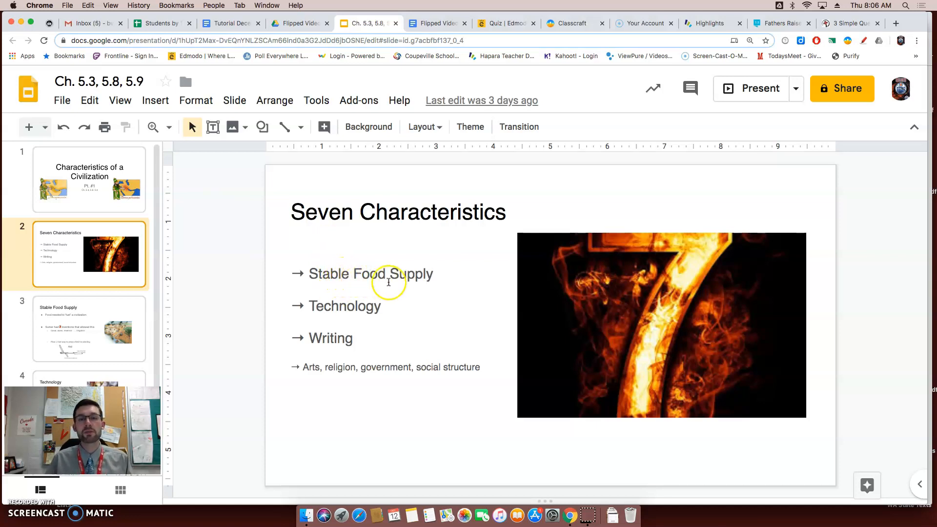
mouse_move(389, 315)
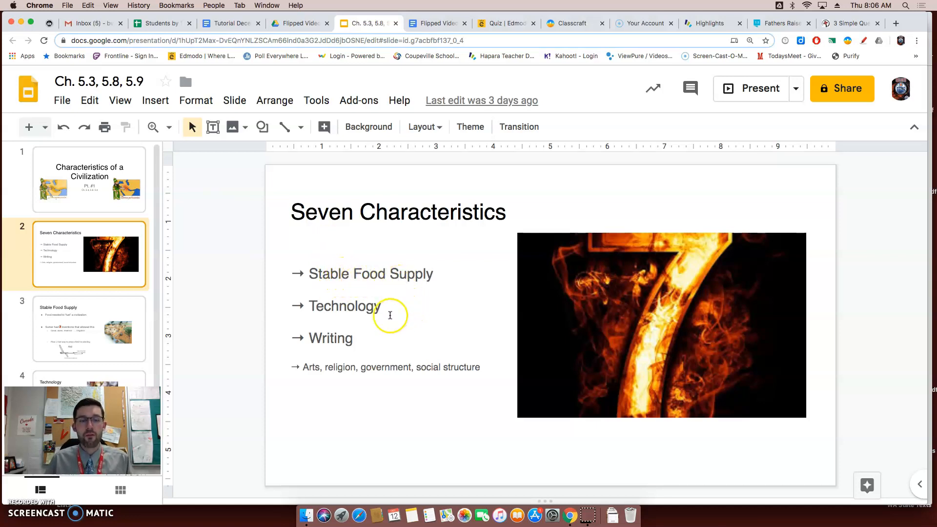
mouse_move(338, 337)
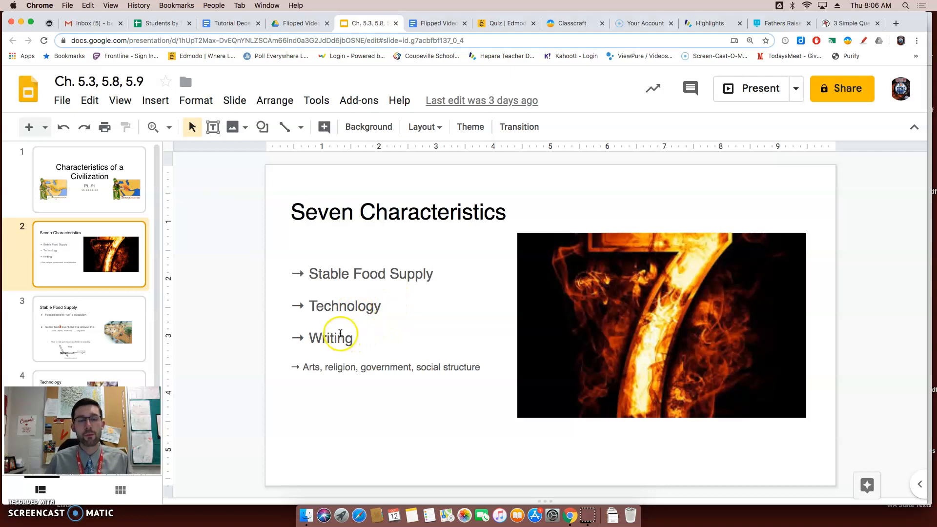
mouse_move(321, 374)
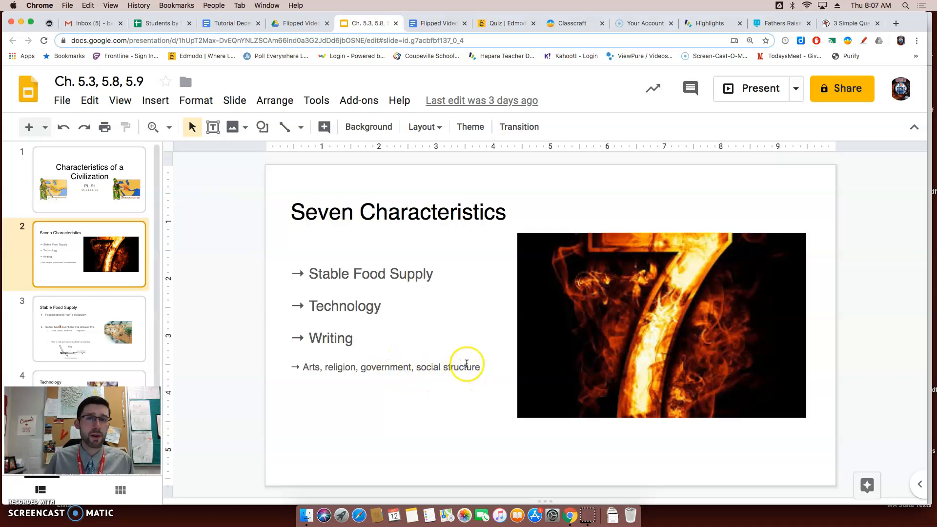
mouse_move(416, 280)
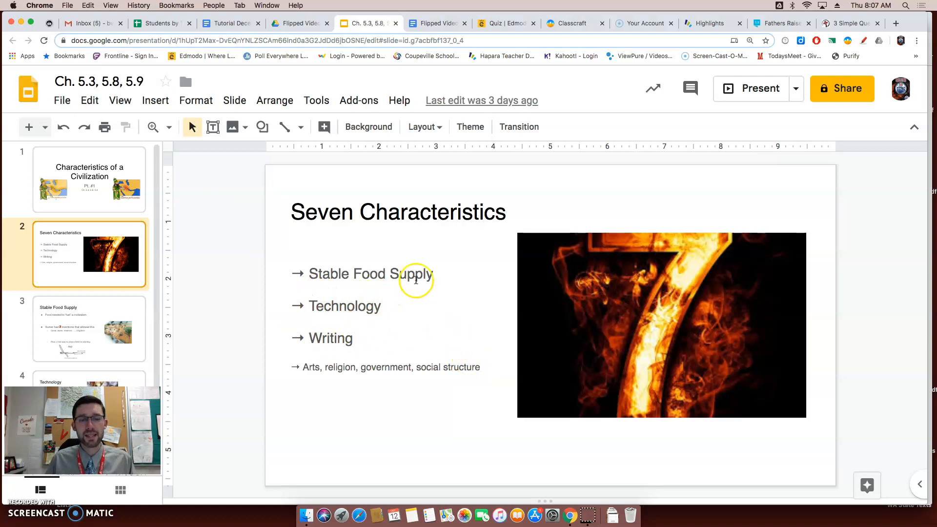
mouse_move(372, 281)
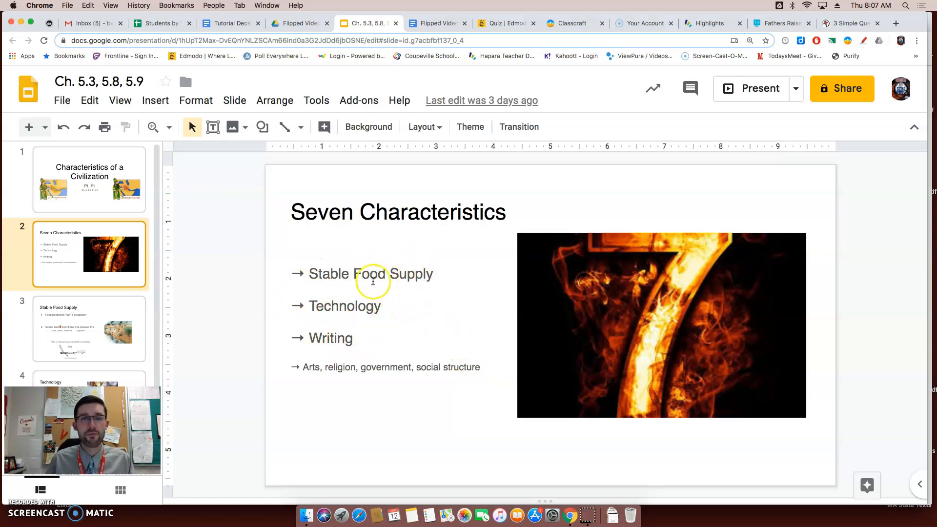
mouse_move(362, 328)
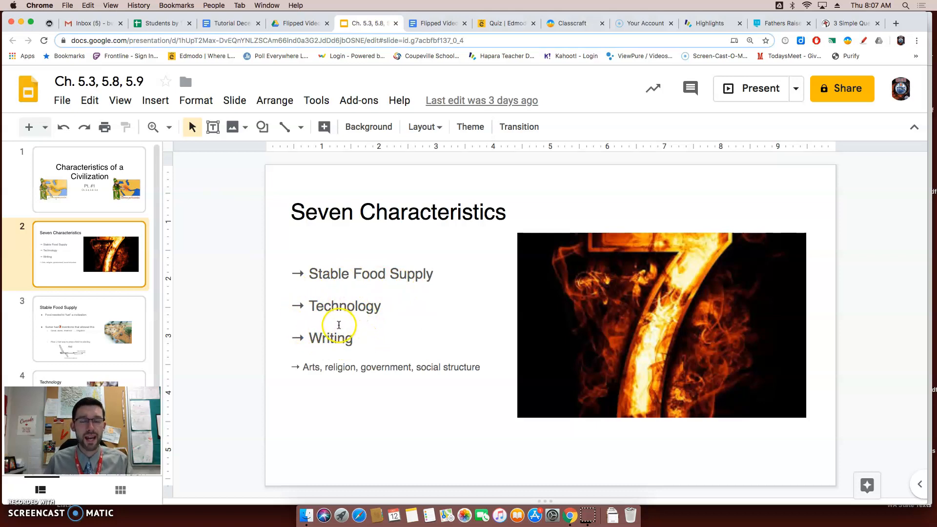
mouse_move(443, 411)
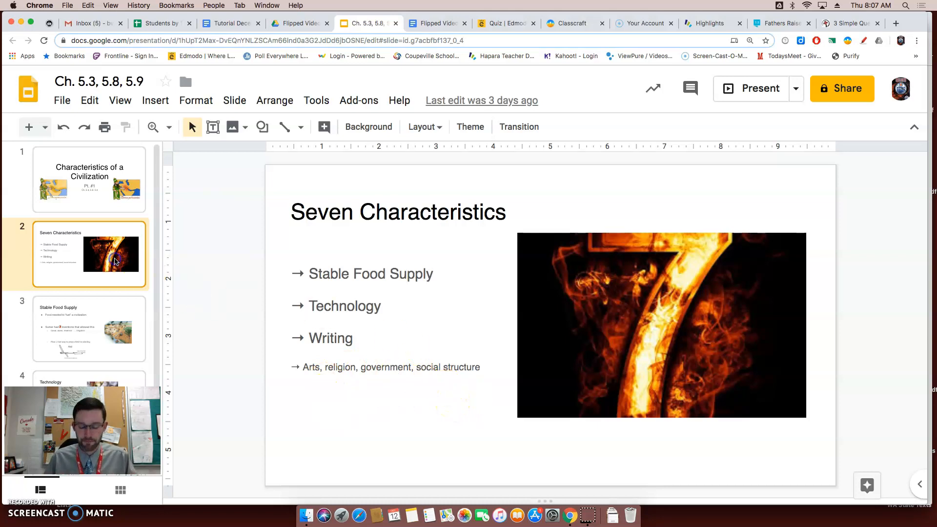
Show slide 3, Stable Food Supply, on Sumer's irrigation and plow inventions.
left_click(89, 329)
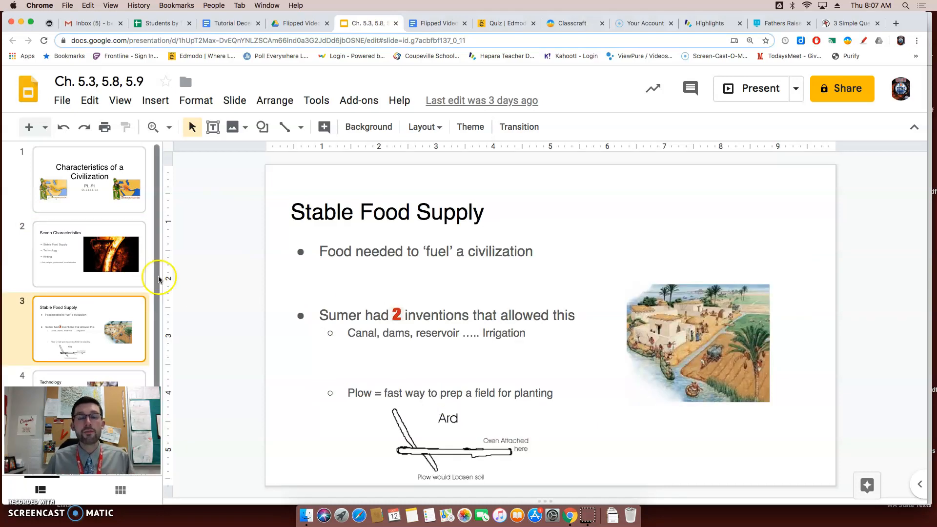
mouse_move(361, 230)
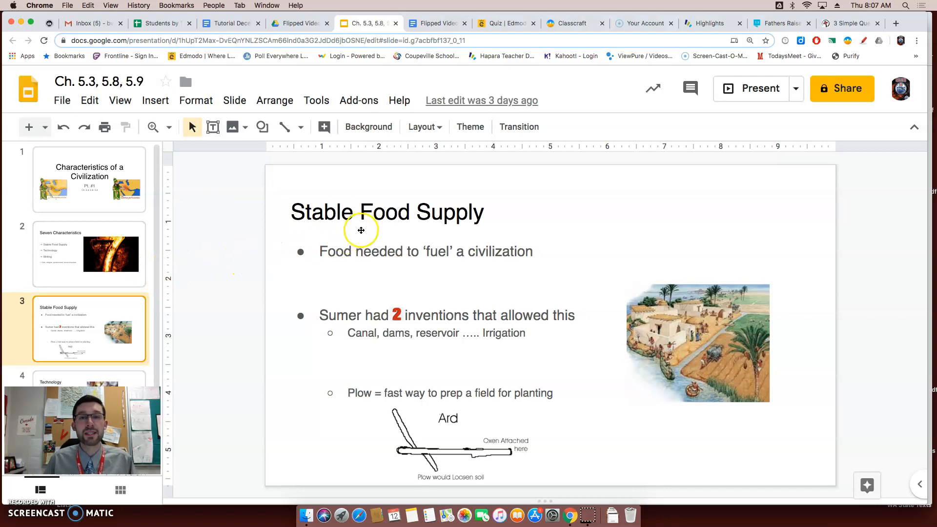
mouse_move(352, 234)
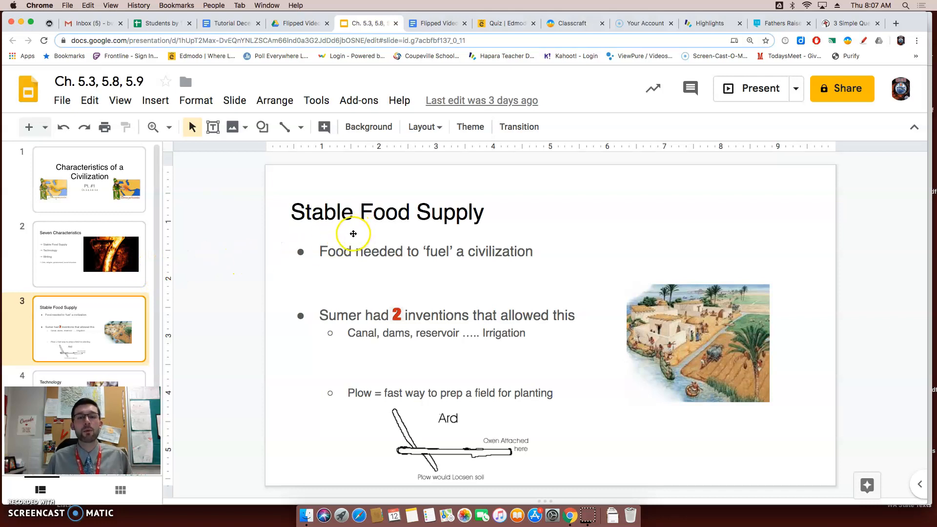
mouse_move(355, 237)
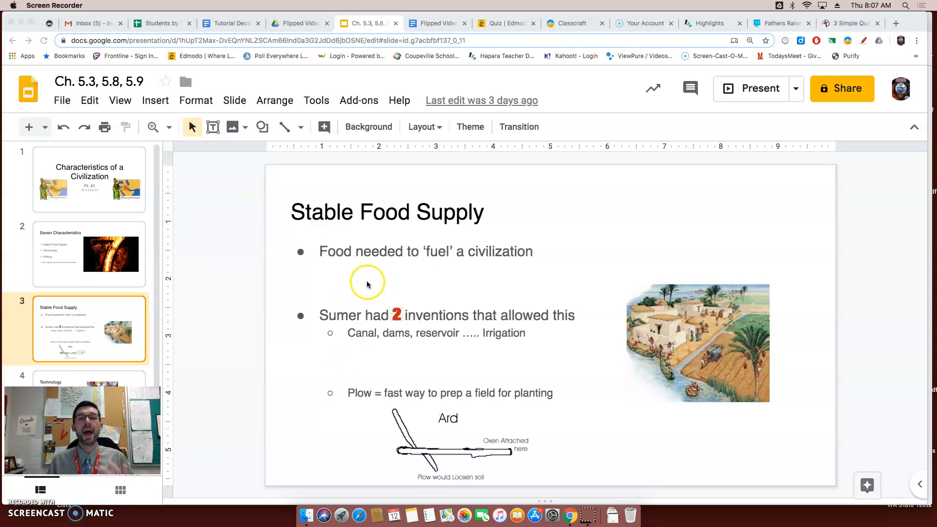
mouse_move(429, 261)
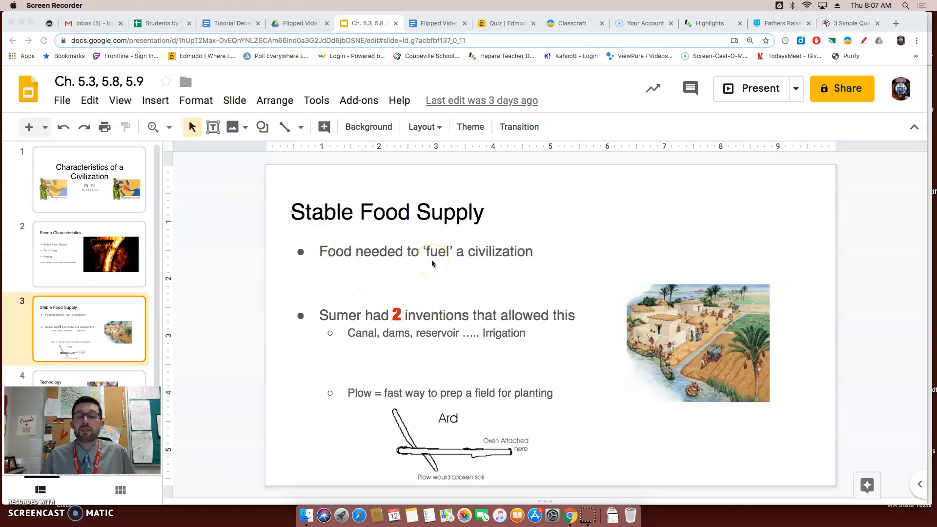
mouse_move(456, 262)
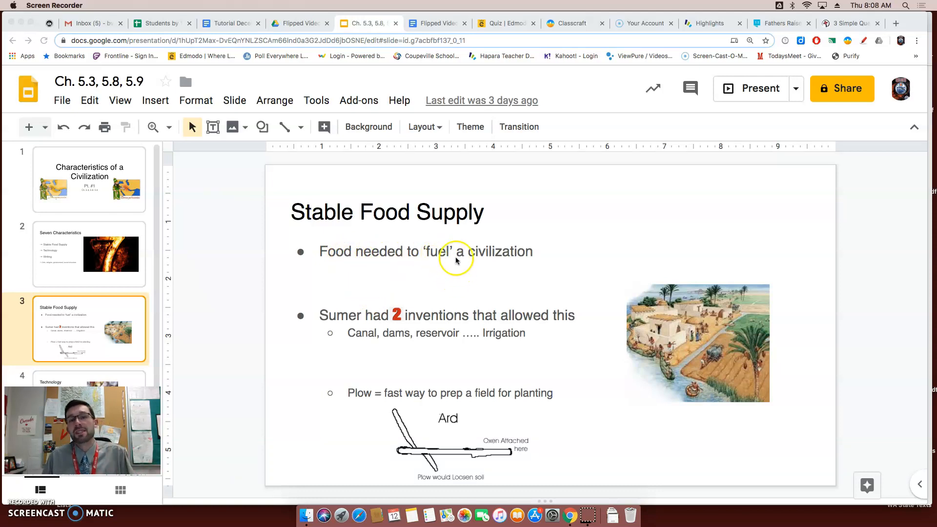
mouse_move(402, 270)
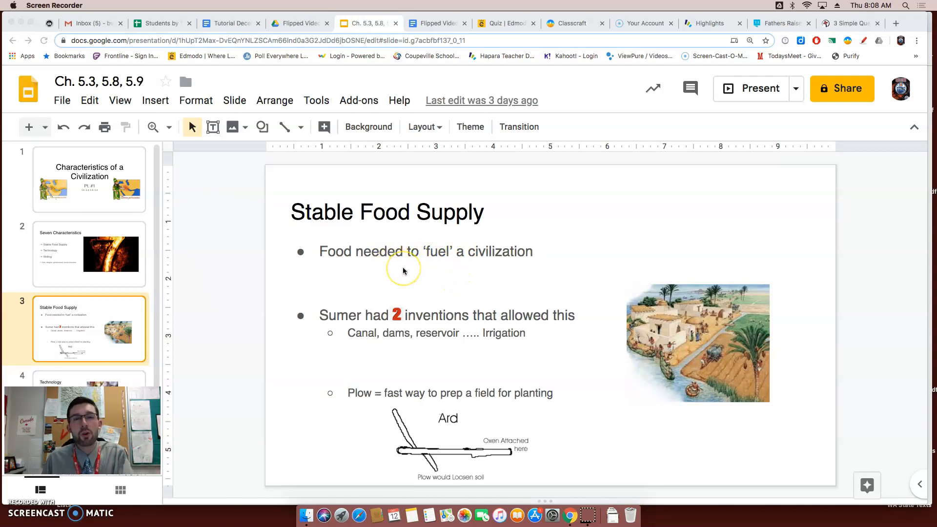
mouse_move(415, 270)
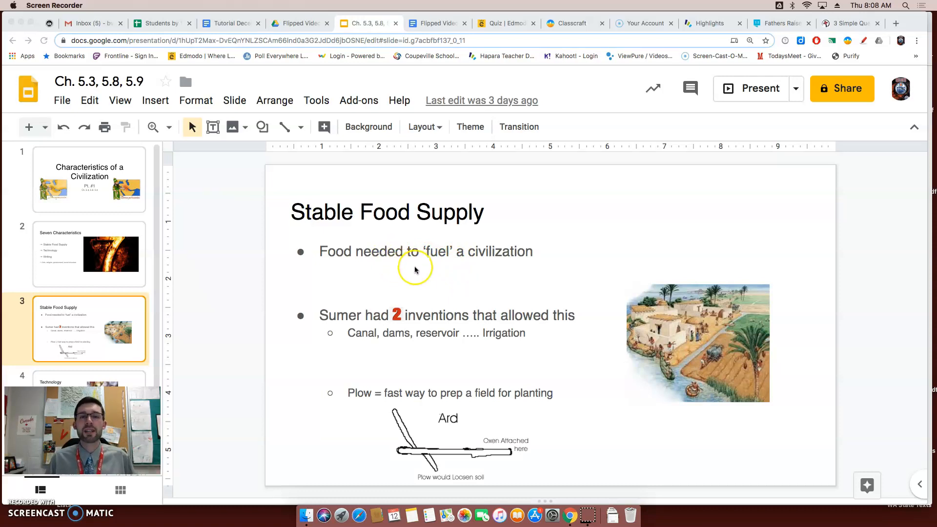
mouse_move(416, 269)
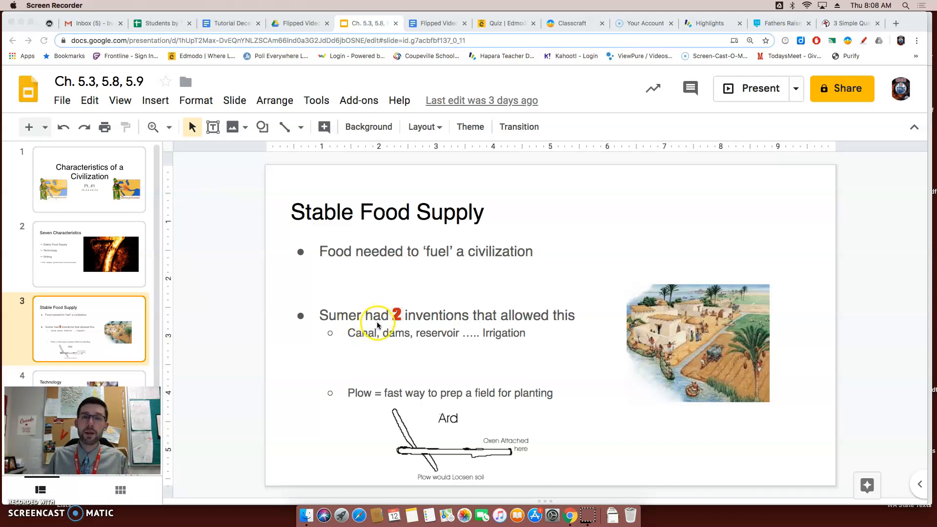
mouse_move(387, 374)
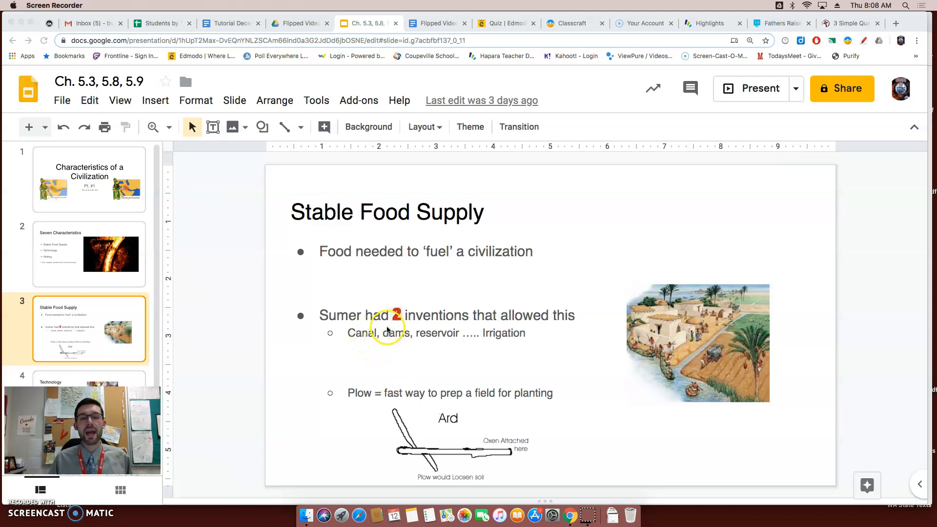
mouse_move(430, 341)
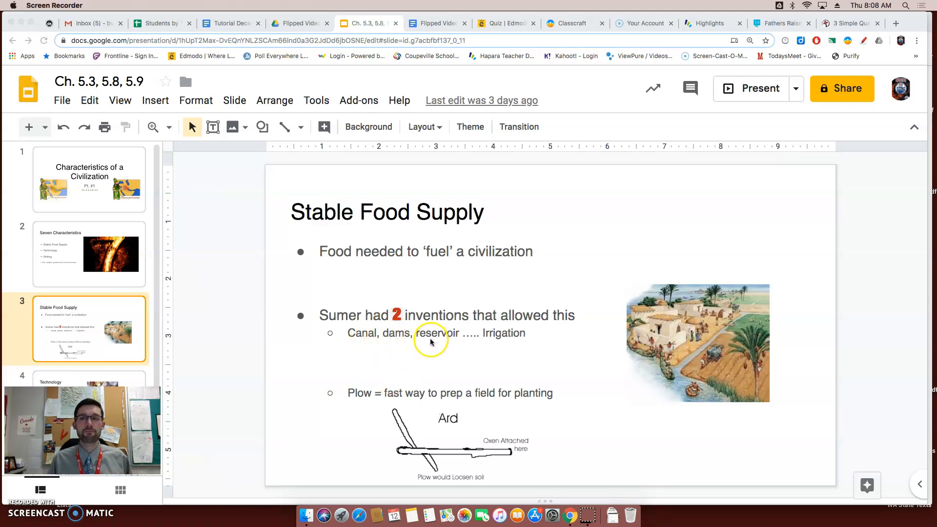
mouse_move(521, 339)
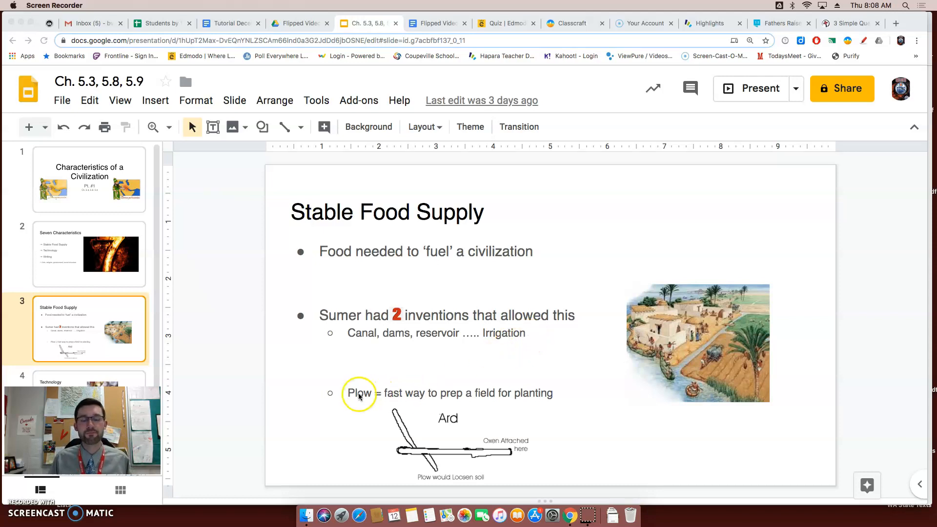
mouse_move(342, 408)
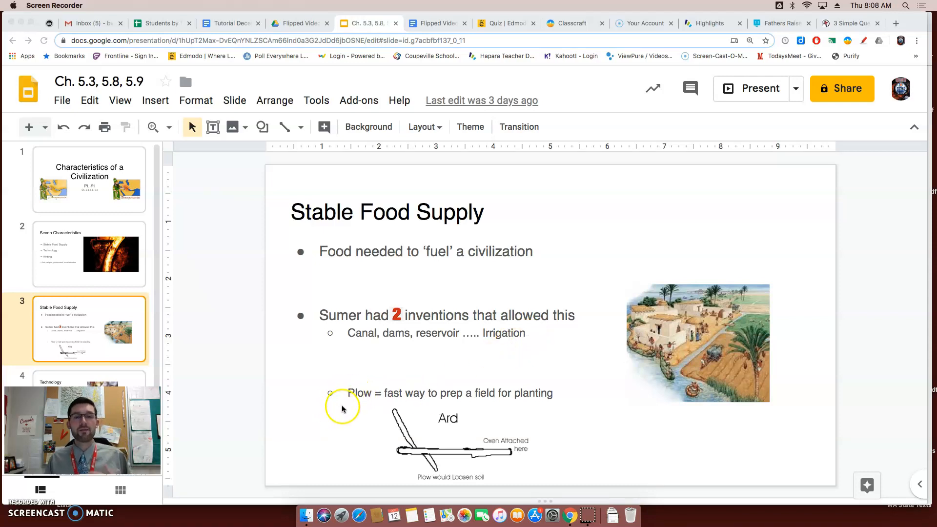
mouse_move(343, 404)
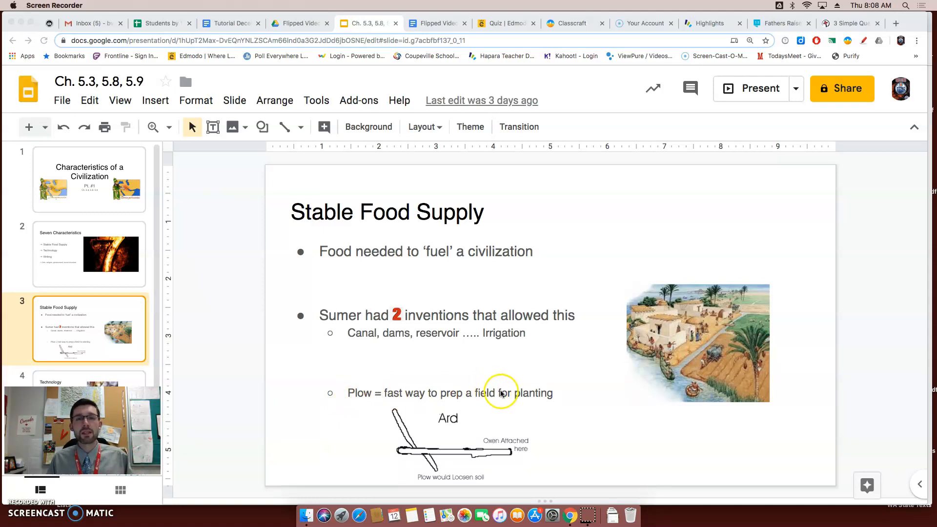
mouse_move(555, 401)
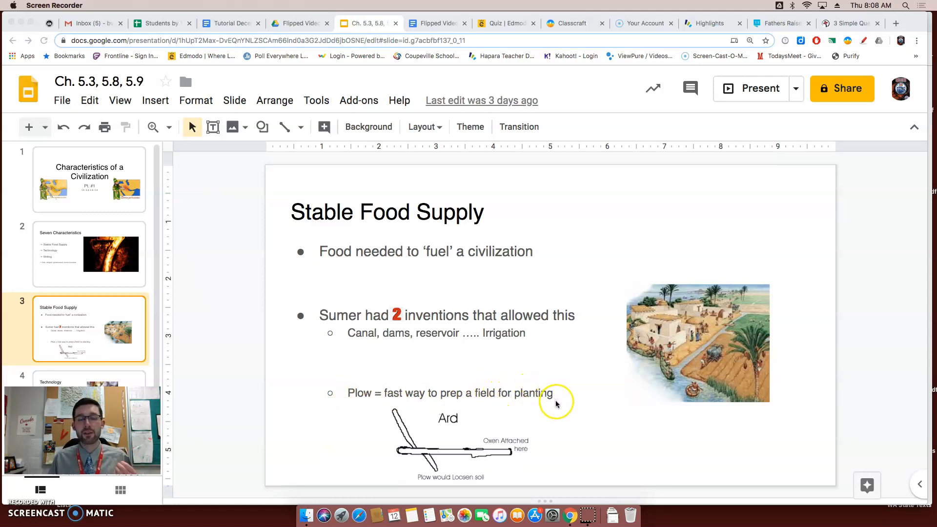
mouse_move(551, 99)
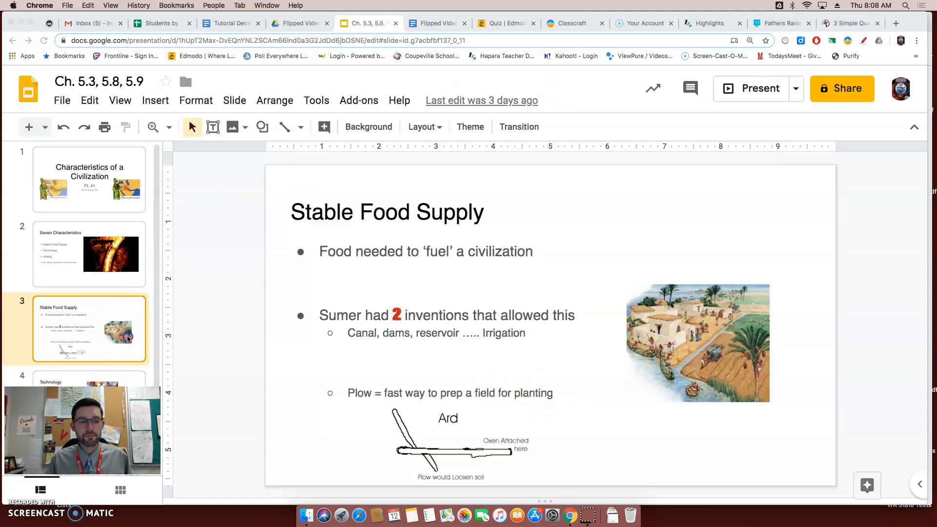
left_click(88, 377)
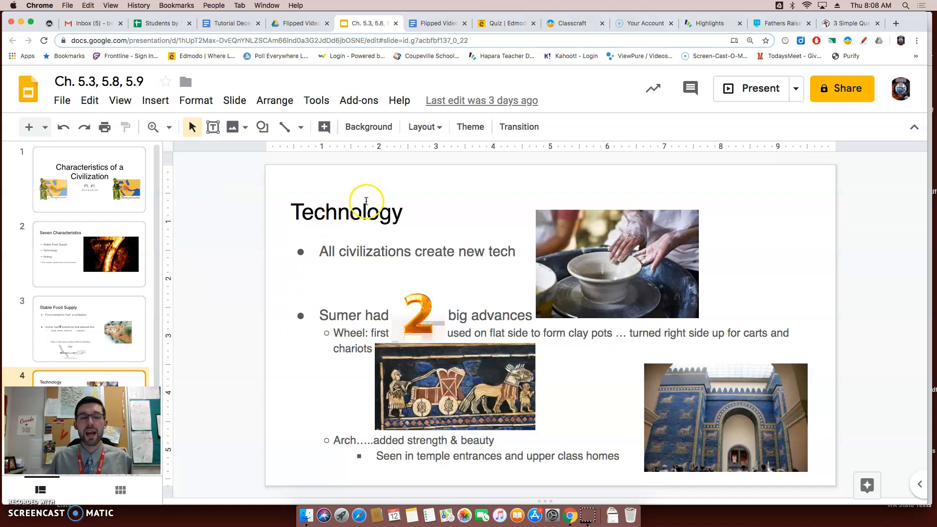
mouse_move(364, 265)
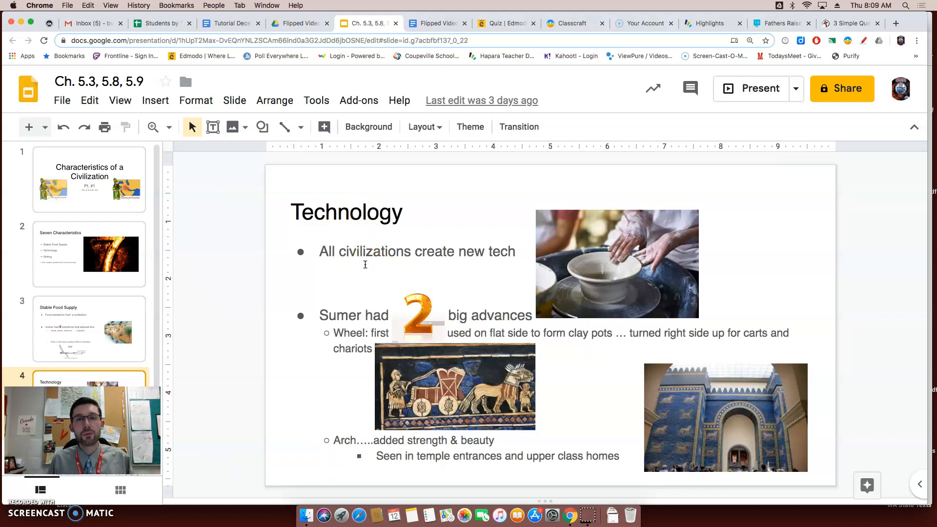
mouse_move(379, 271)
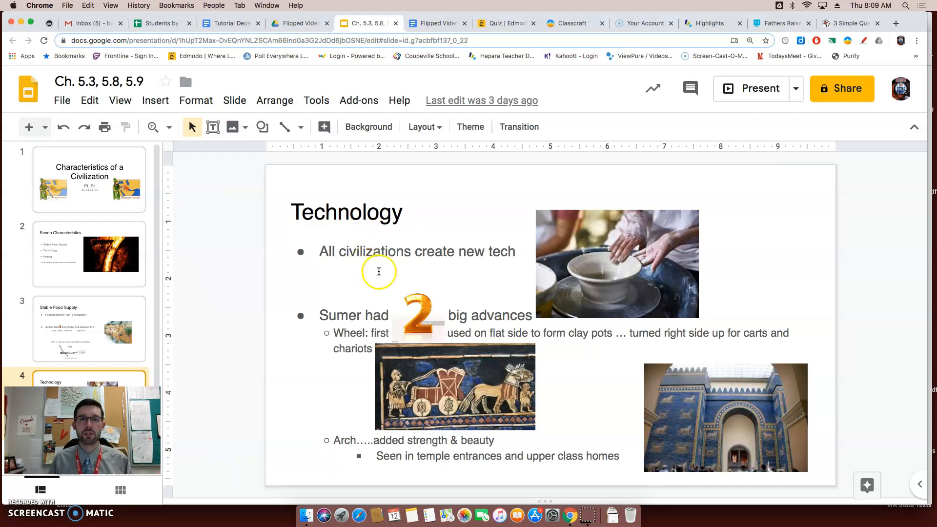
mouse_move(323, 344)
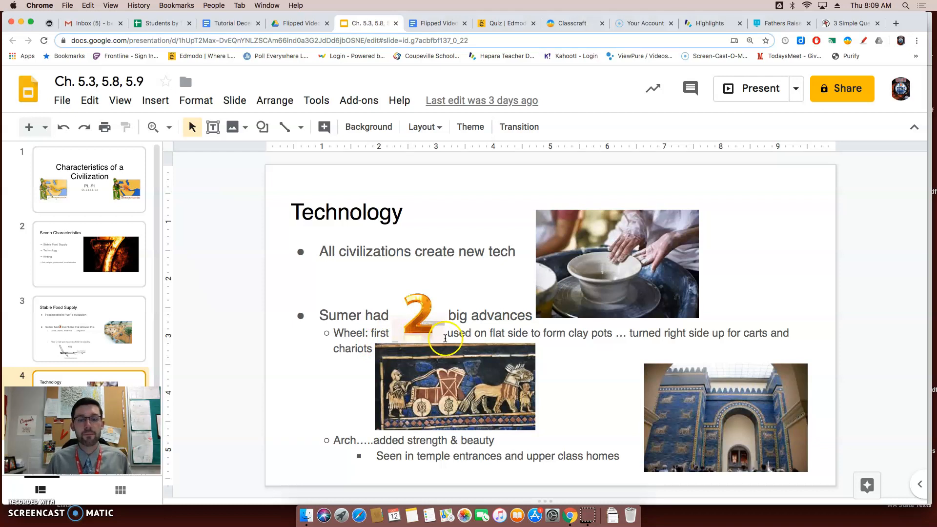
mouse_move(497, 333)
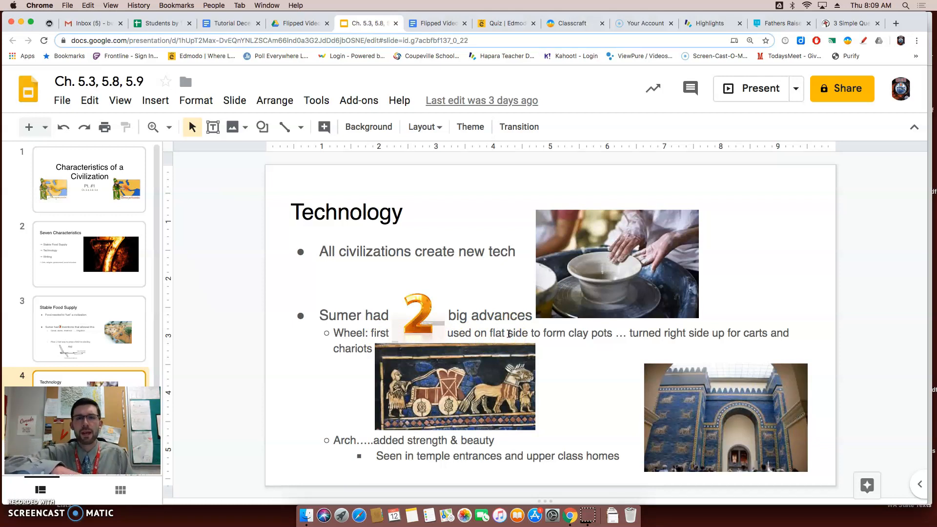
mouse_move(689, 302)
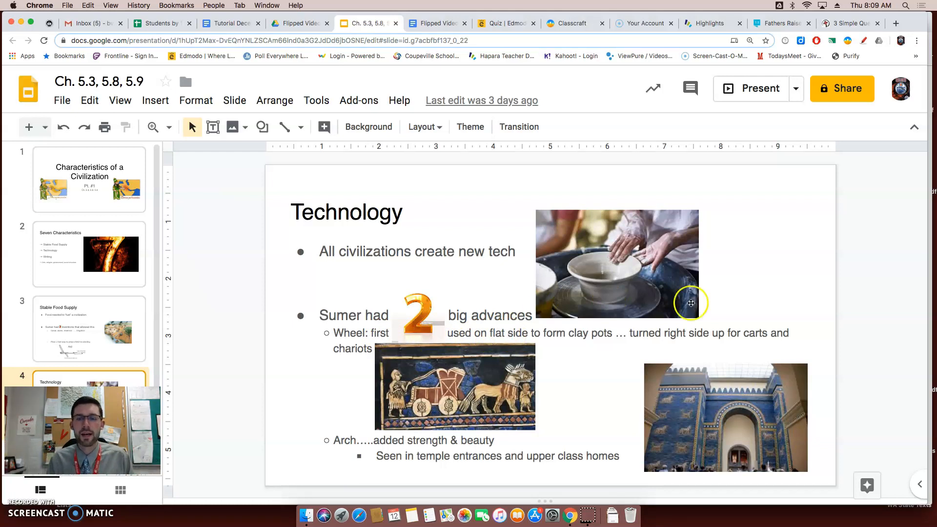
mouse_move(622, 262)
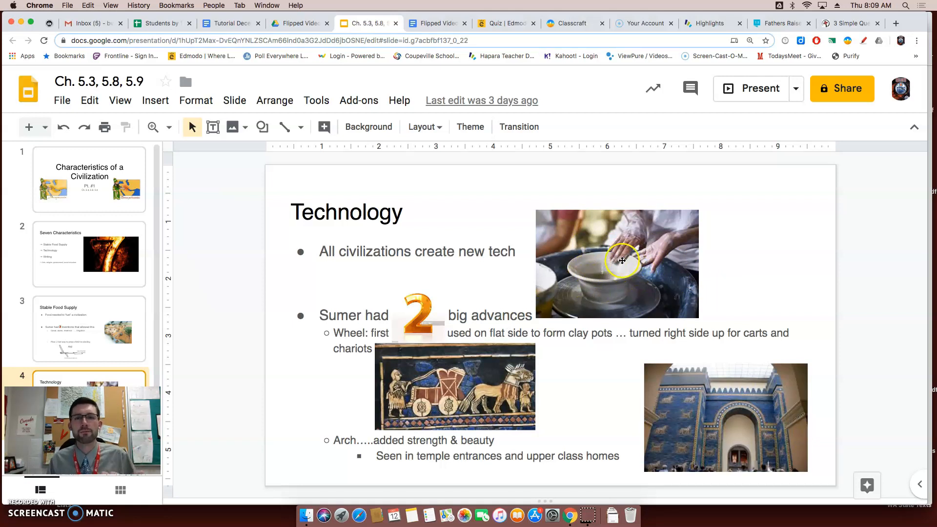
mouse_move(627, 301)
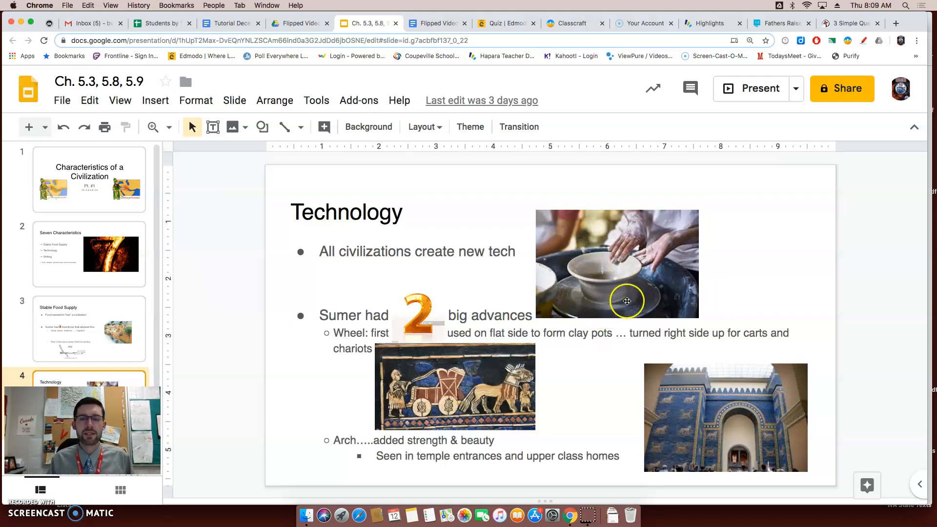
mouse_move(629, 323)
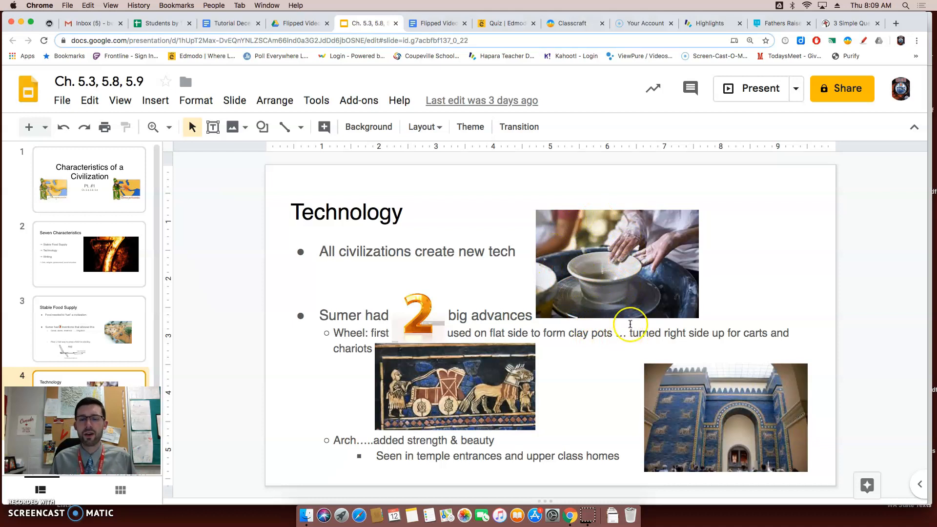
mouse_move(629, 314)
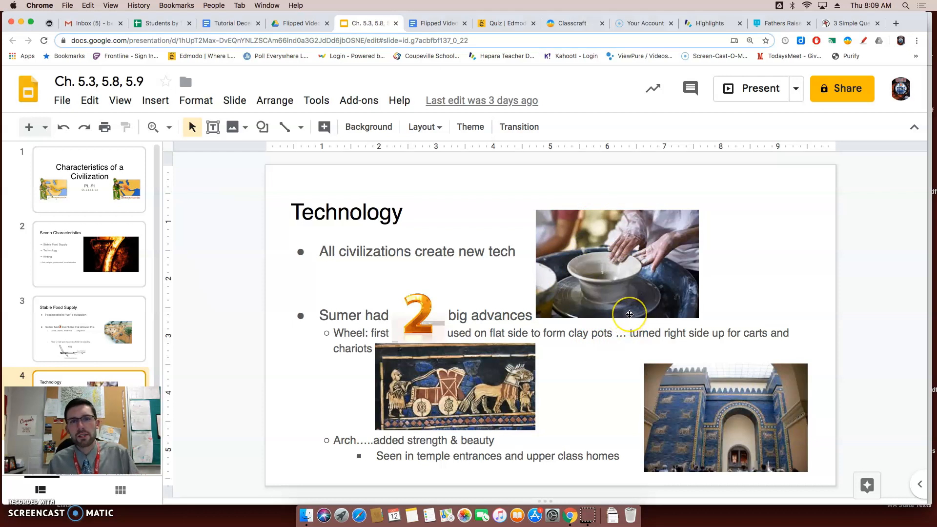
mouse_move(629, 313)
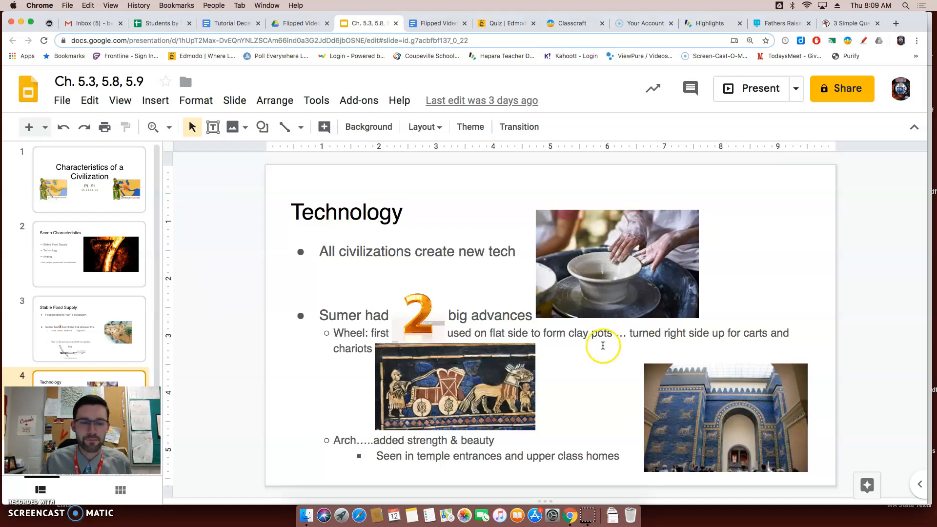
mouse_move(446, 395)
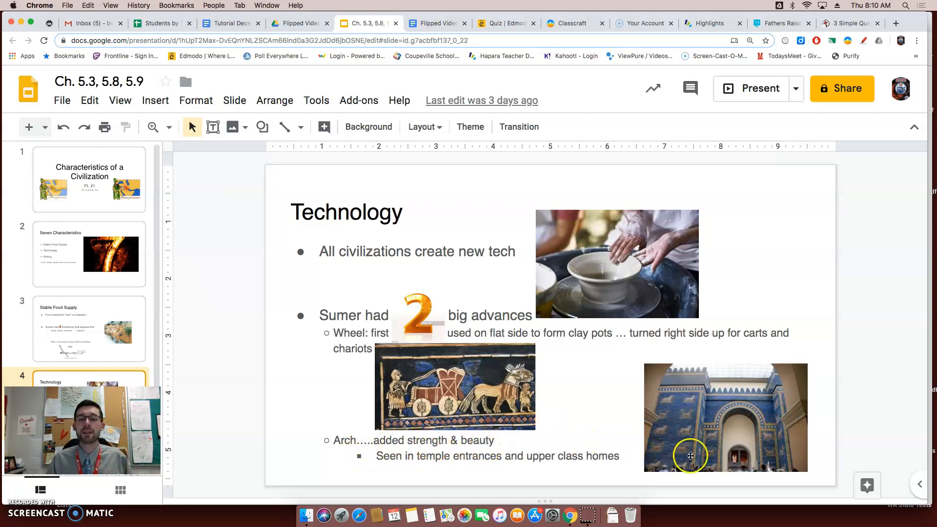
mouse_move(743, 399)
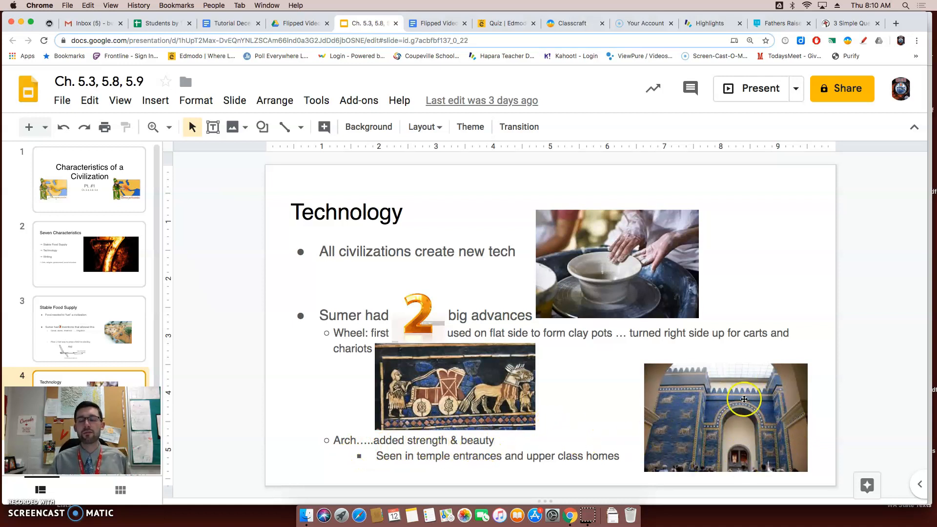
mouse_move(705, 467)
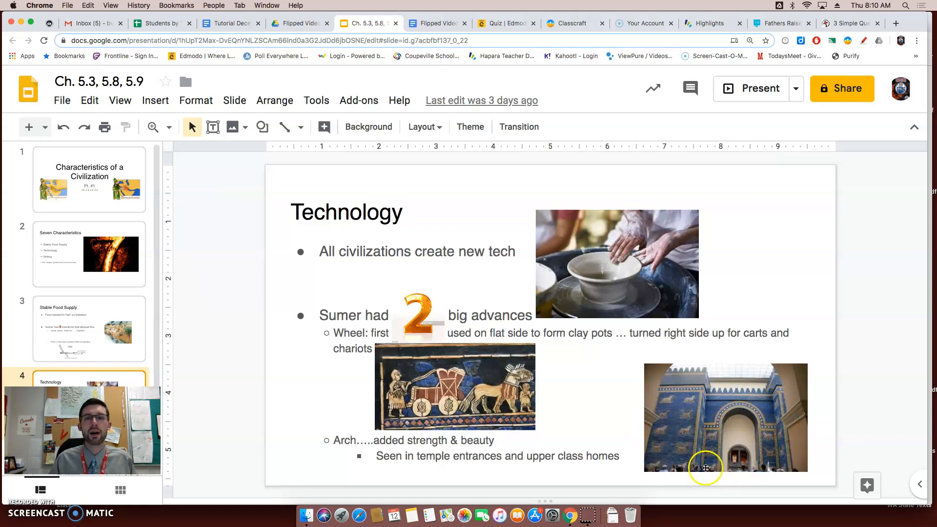
mouse_move(758, 431)
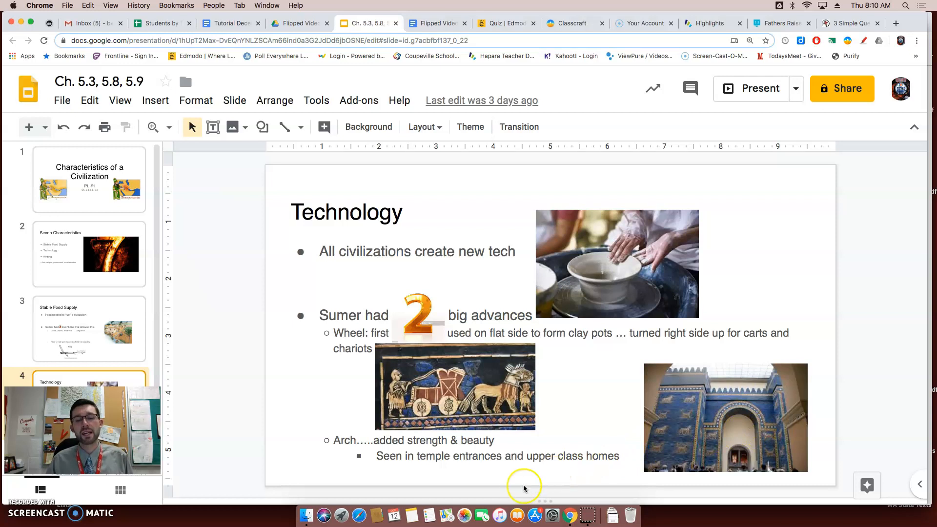
mouse_move(521, 475)
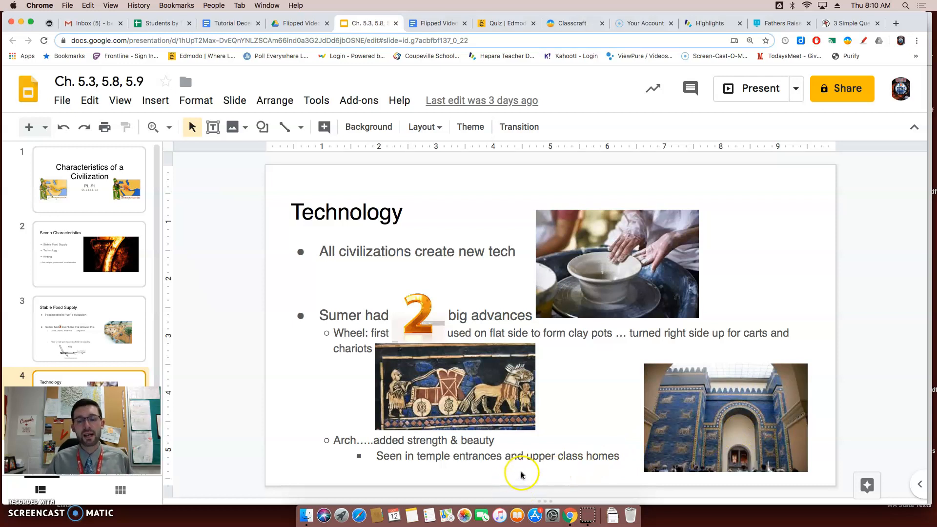
mouse_move(516, 469)
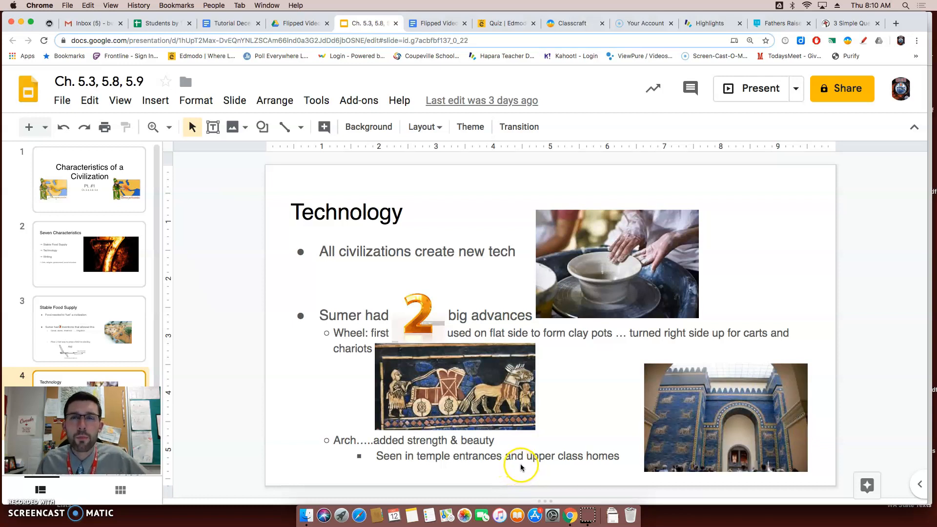
mouse_move(726, 429)
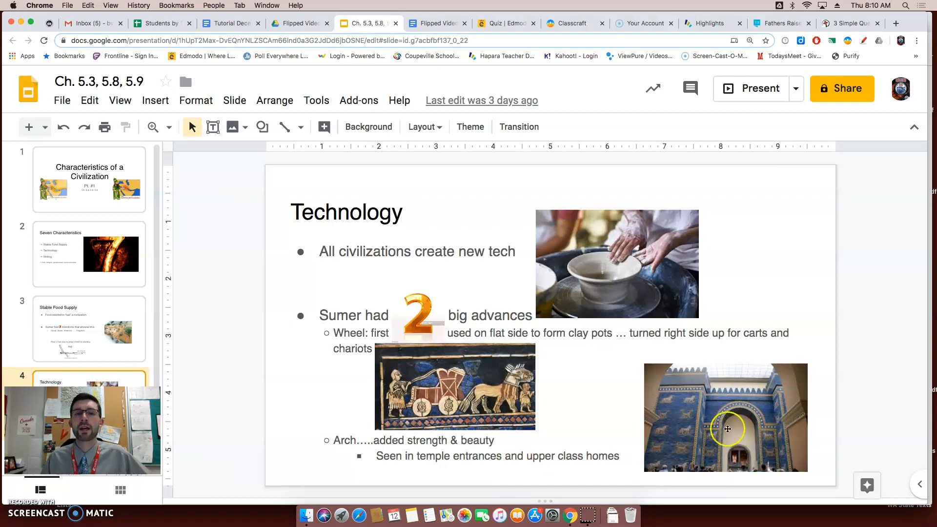
mouse_move(176, 421)
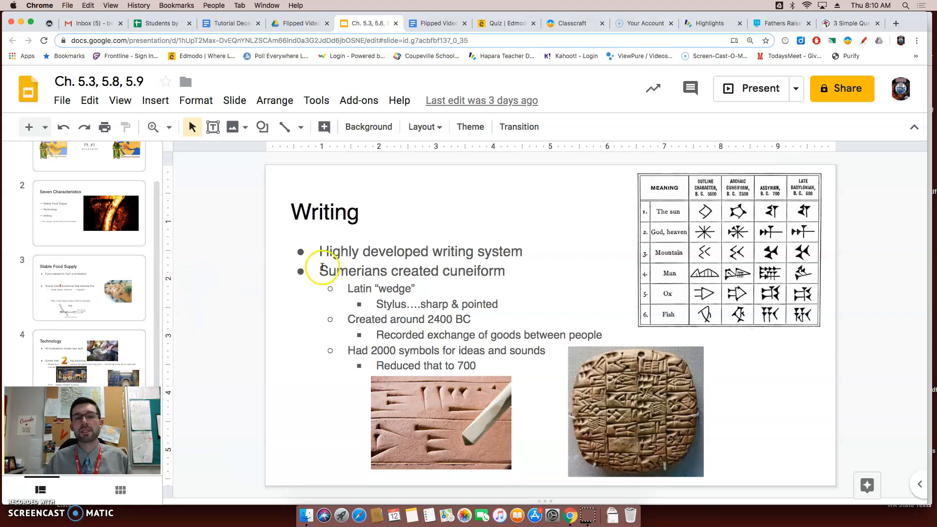
mouse_move(347, 243)
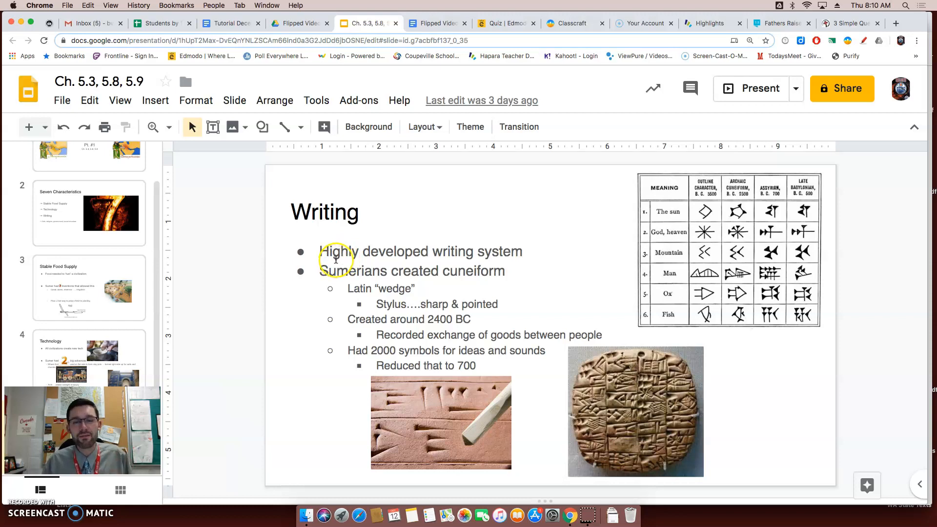
mouse_move(450, 251)
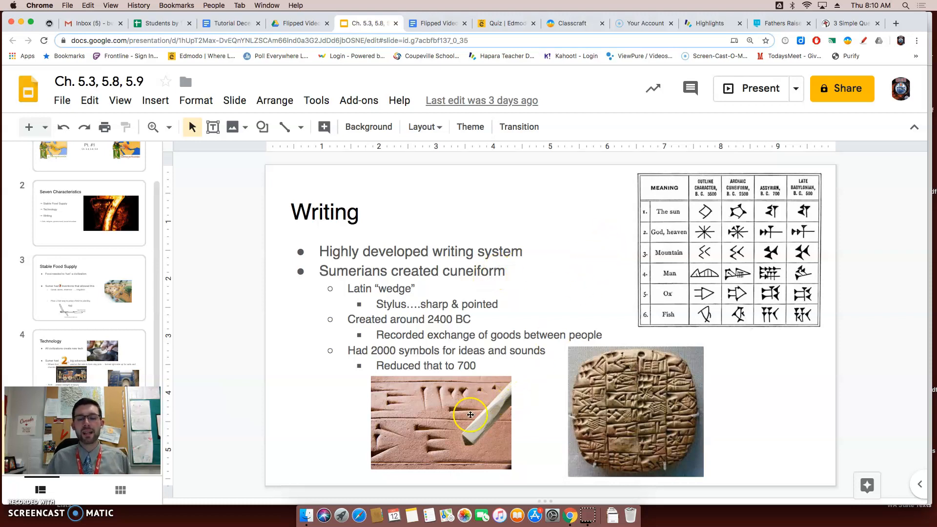
mouse_move(496, 411)
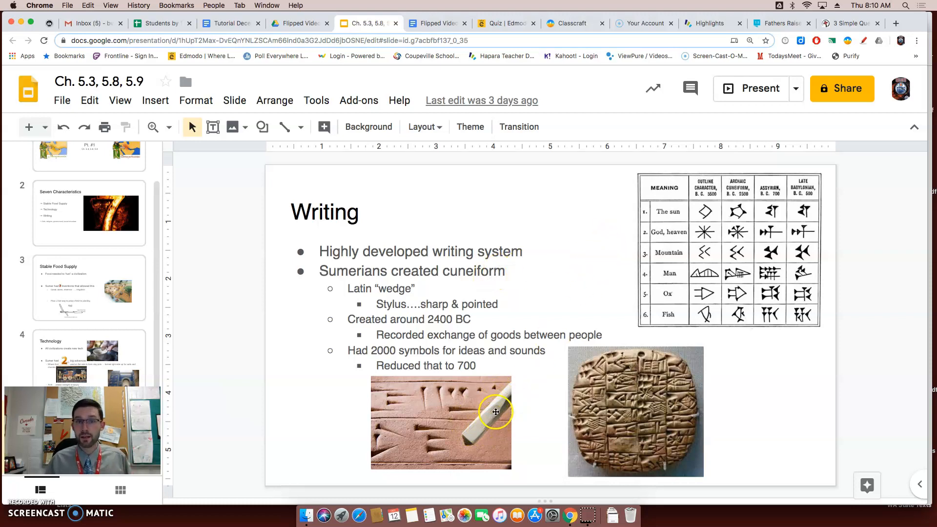
mouse_move(481, 417)
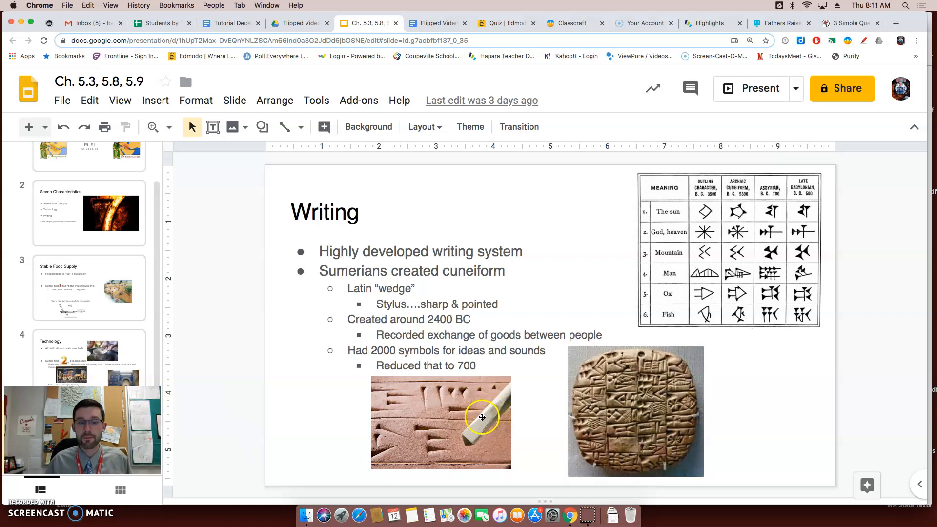
mouse_move(496, 424)
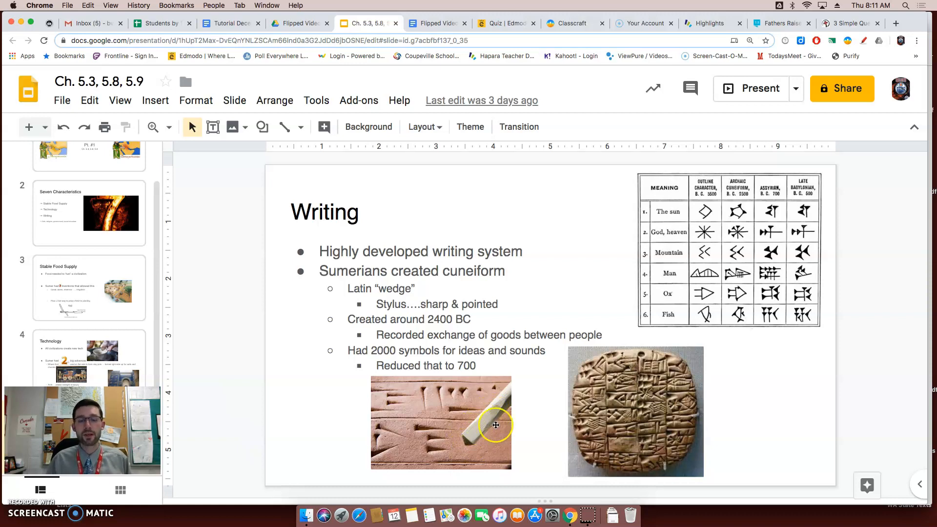
mouse_move(490, 433)
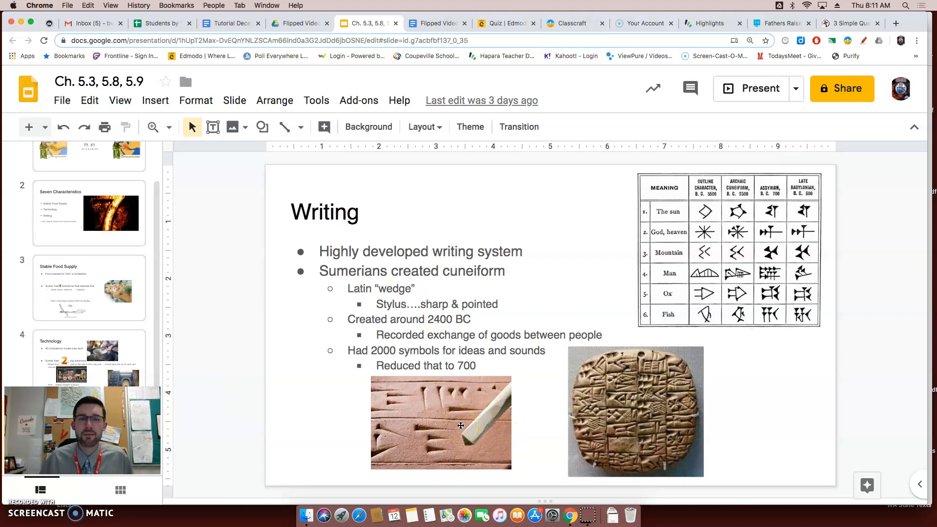
mouse_move(465, 426)
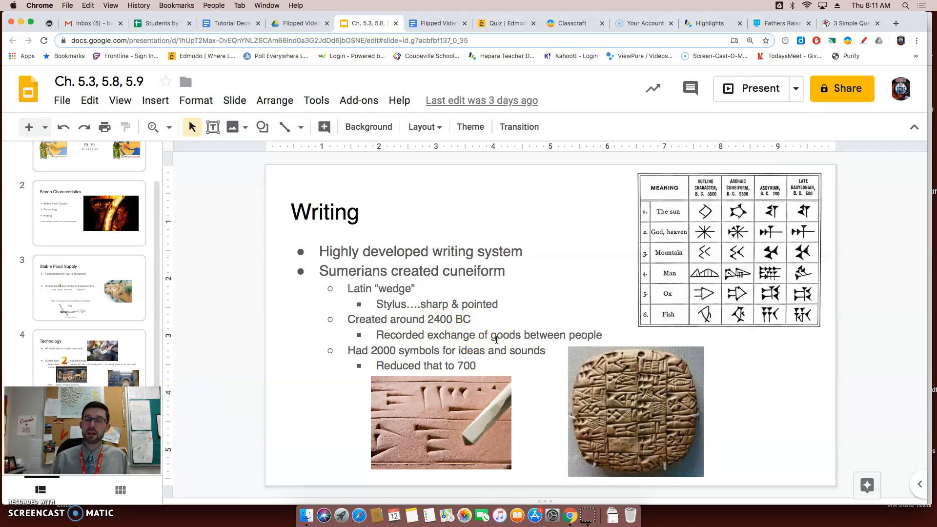
double_click(492, 335)
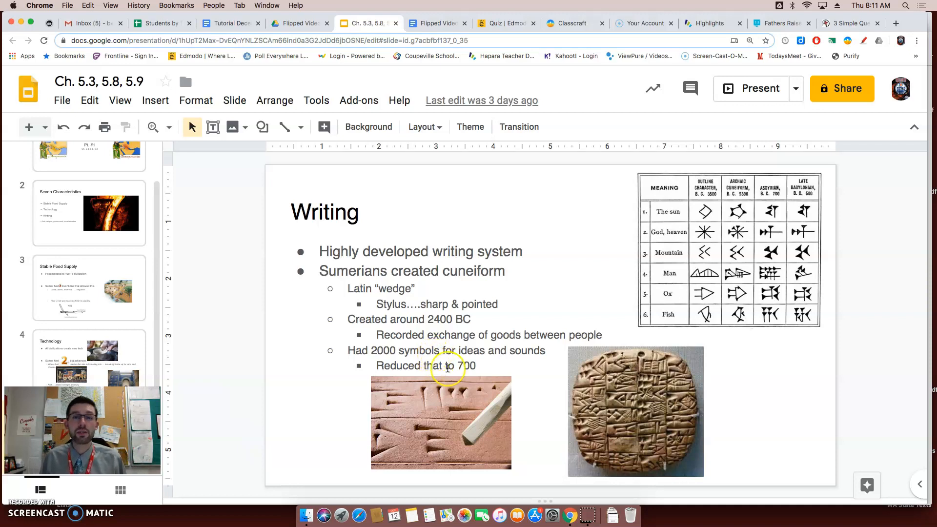
mouse_move(455, 372)
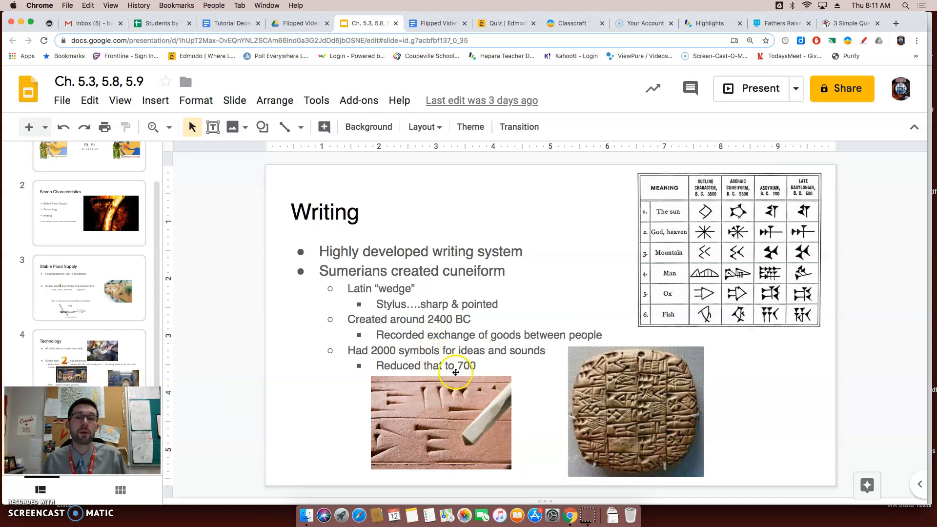
mouse_move(482, 378)
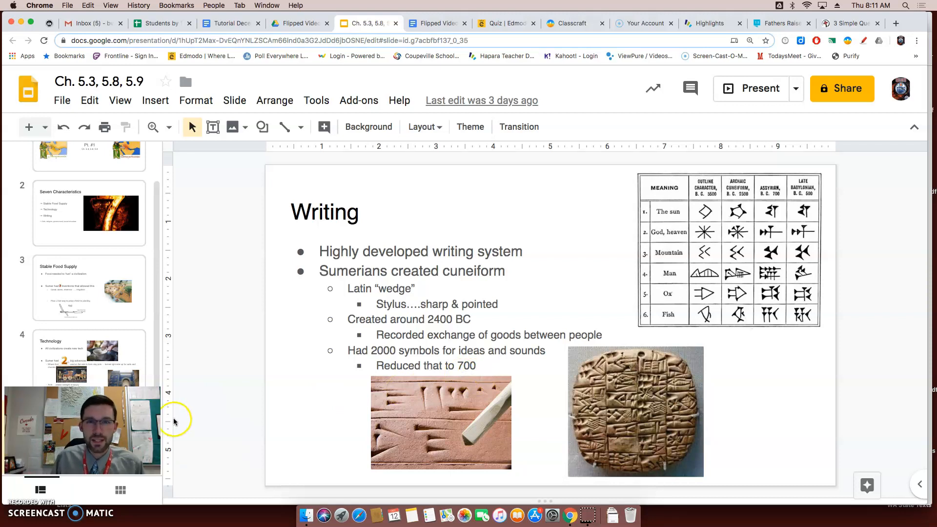
mouse_move(215, 416)
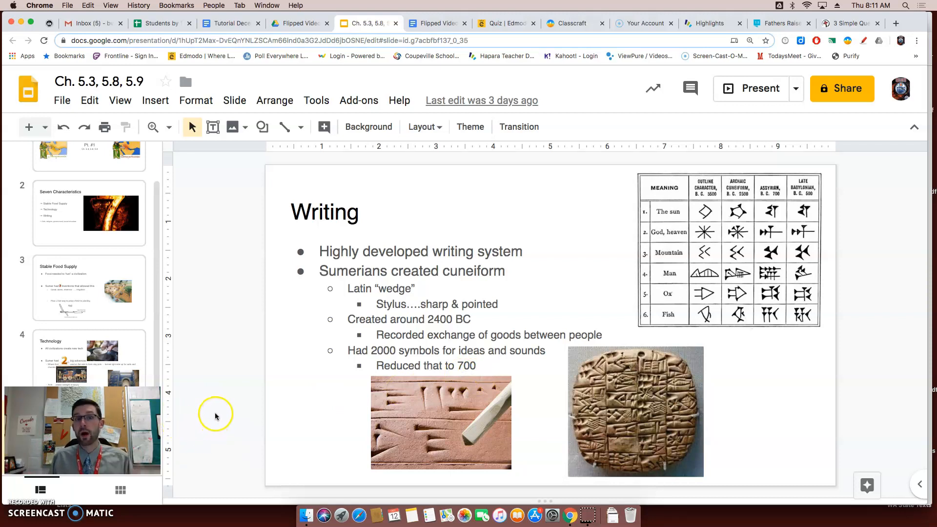
mouse_move(211, 406)
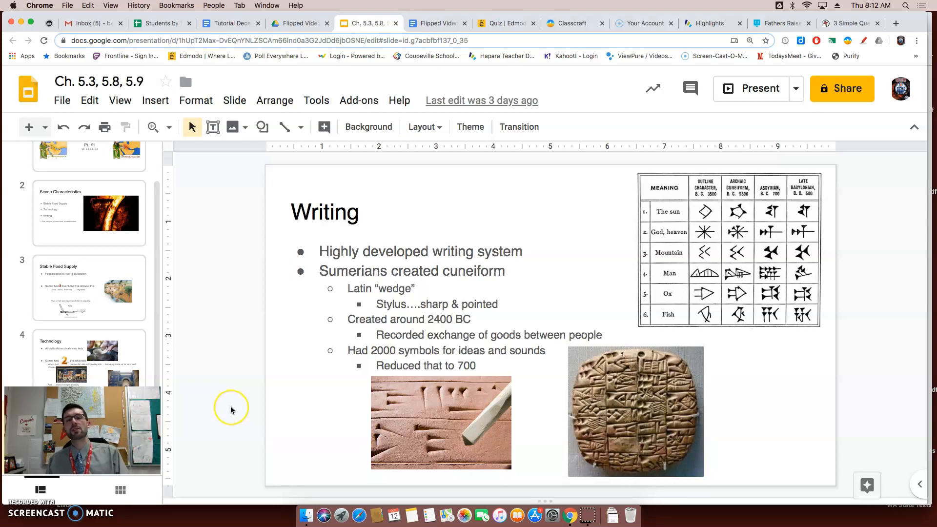
mouse_move(211, 412)
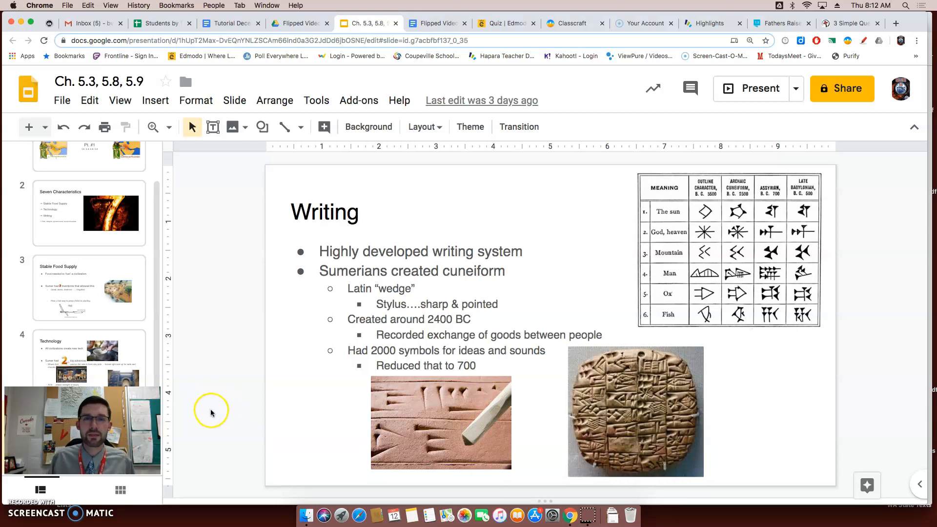
mouse_move(211, 407)
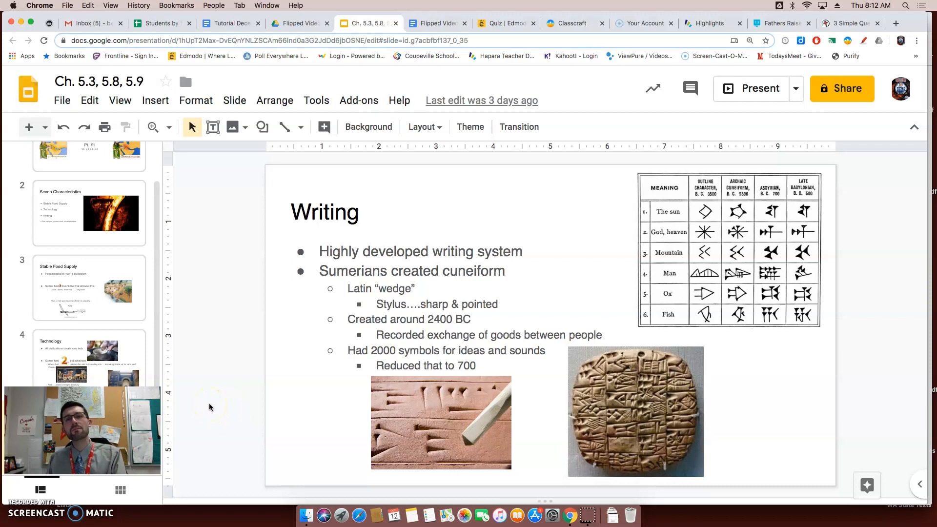